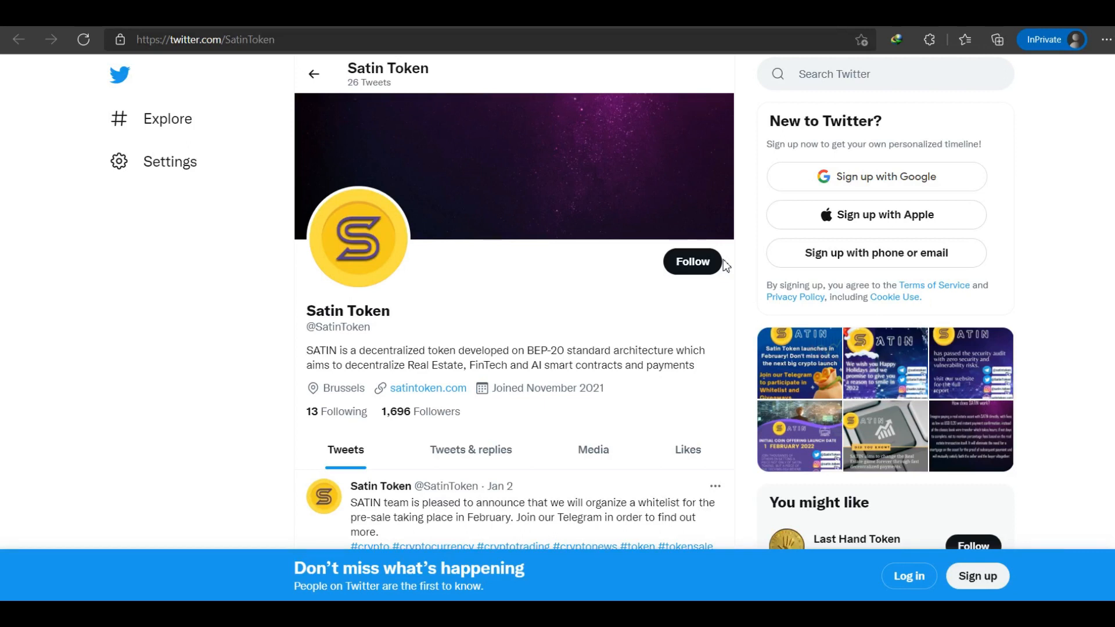
pyautogui.moveTo(764, 258)
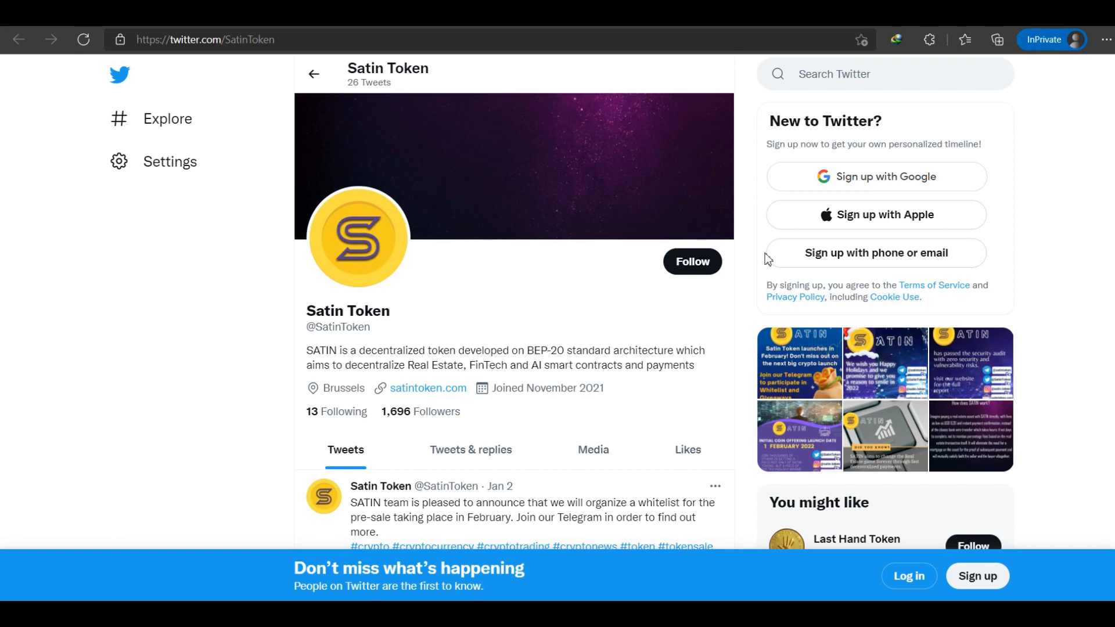
pyautogui.moveTo(611, 282)
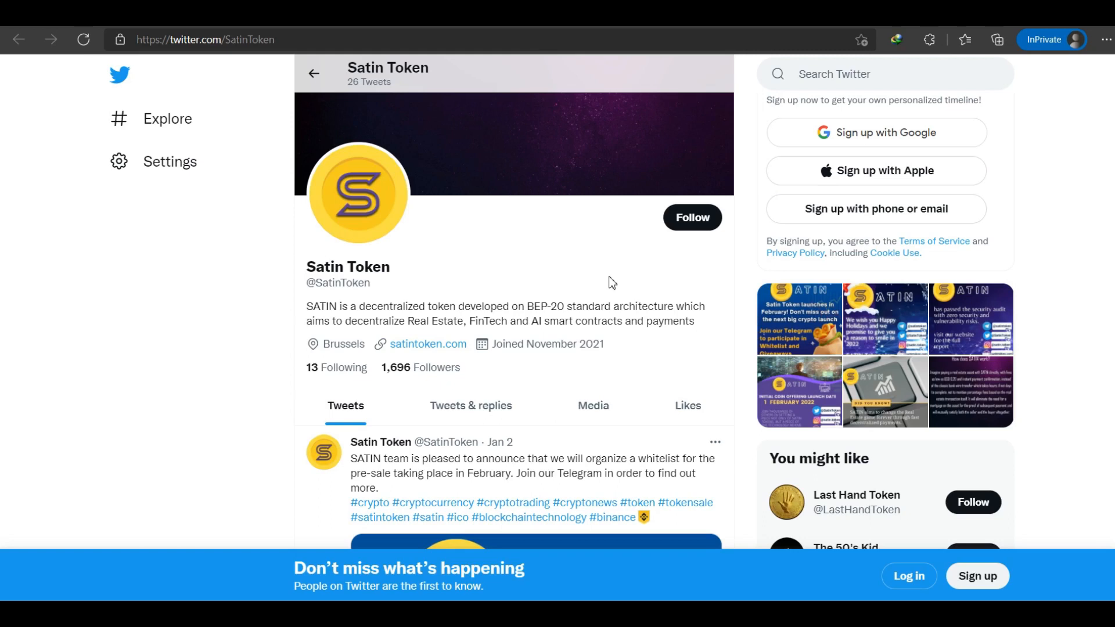
# - Scroll the Satin Token Twitter profile down to the pinned February pre-sale launch tweet
pyautogui.scroll(-3)
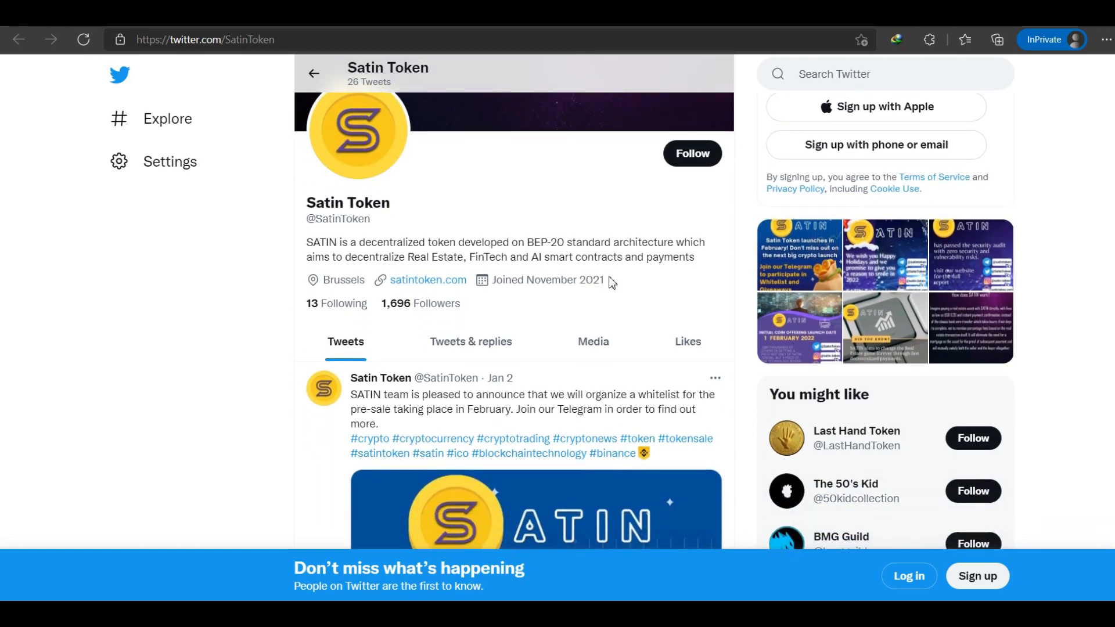
pyautogui.scroll(-3)
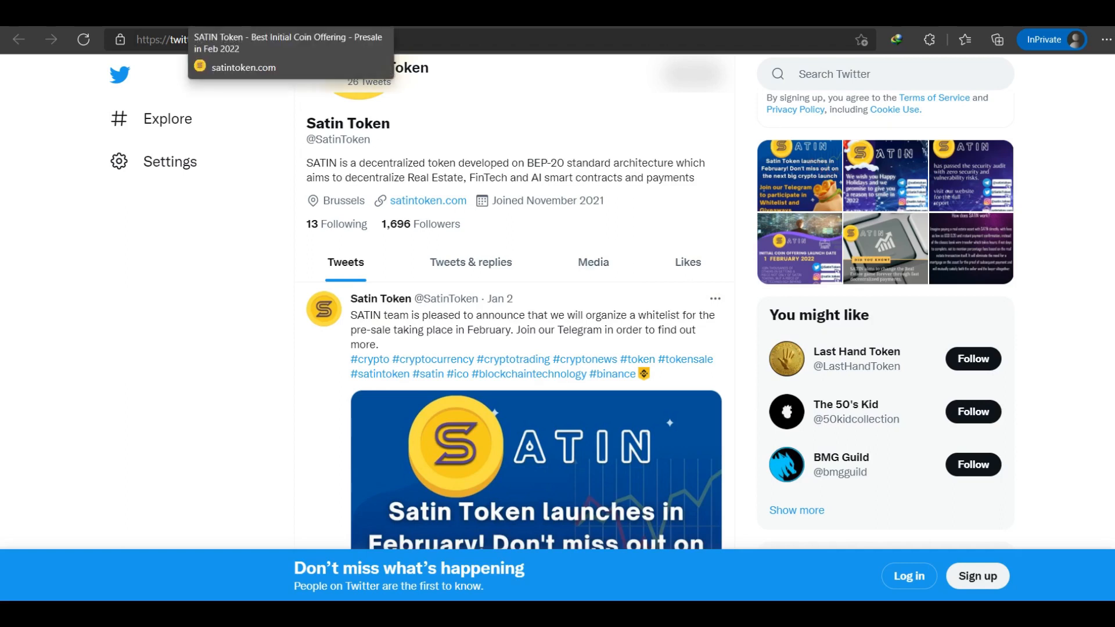
# - Open satintoken.com from the profile link and go to its Timeline section
pyautogui.click(427, 201)
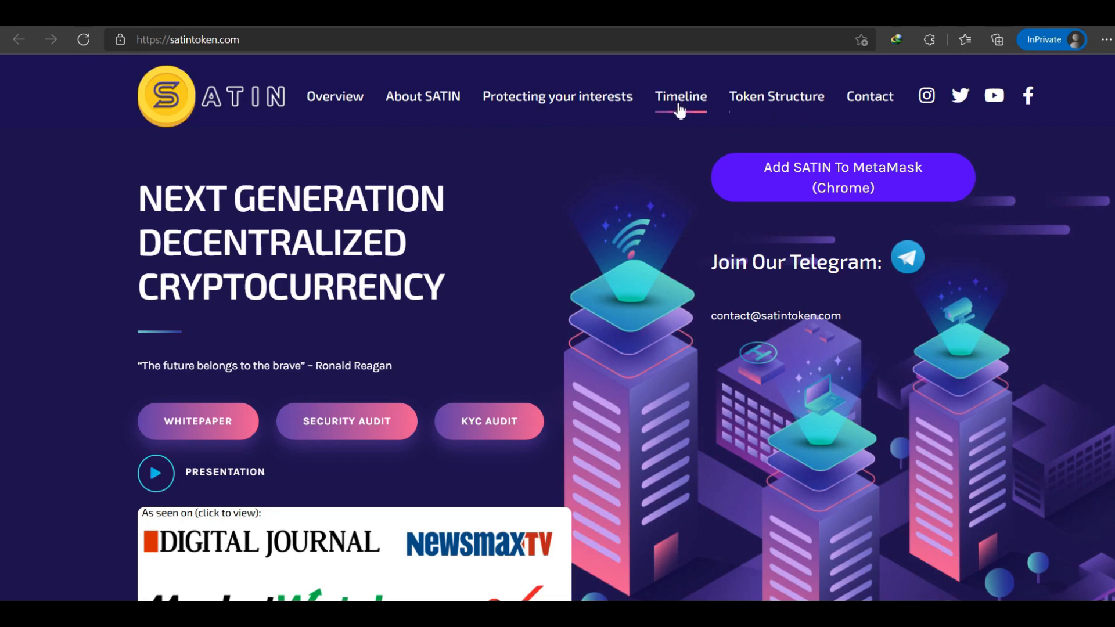
pyautogui.click(679, 96)
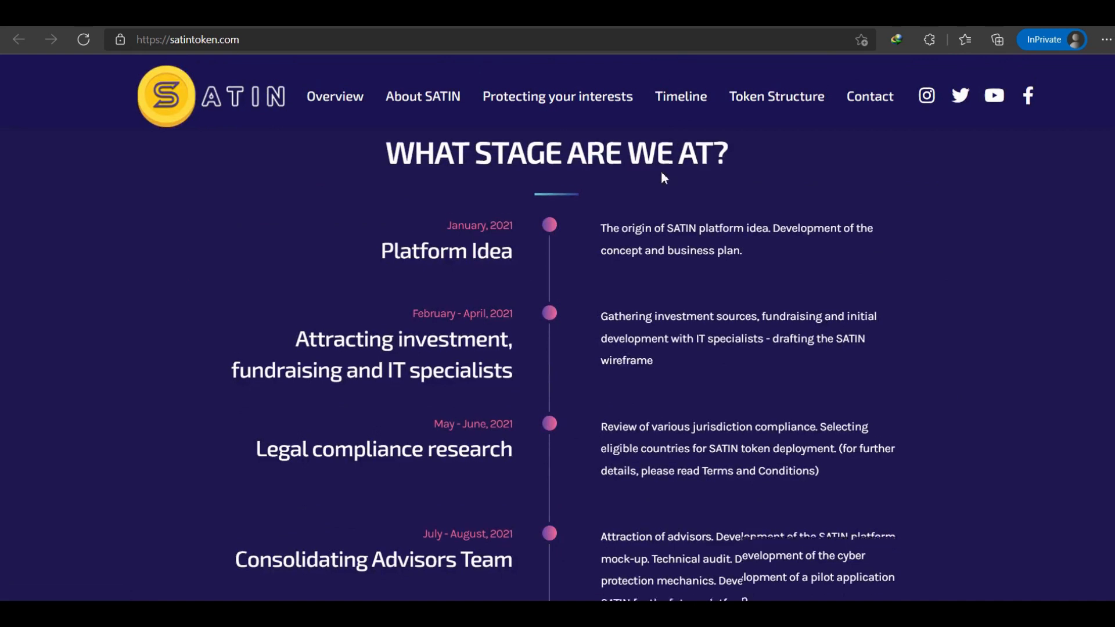
# - Scroll the timeline from January 2021 Platform Idea to the ICO pre-sale preparation stage
pyautogui.scroll(-3)
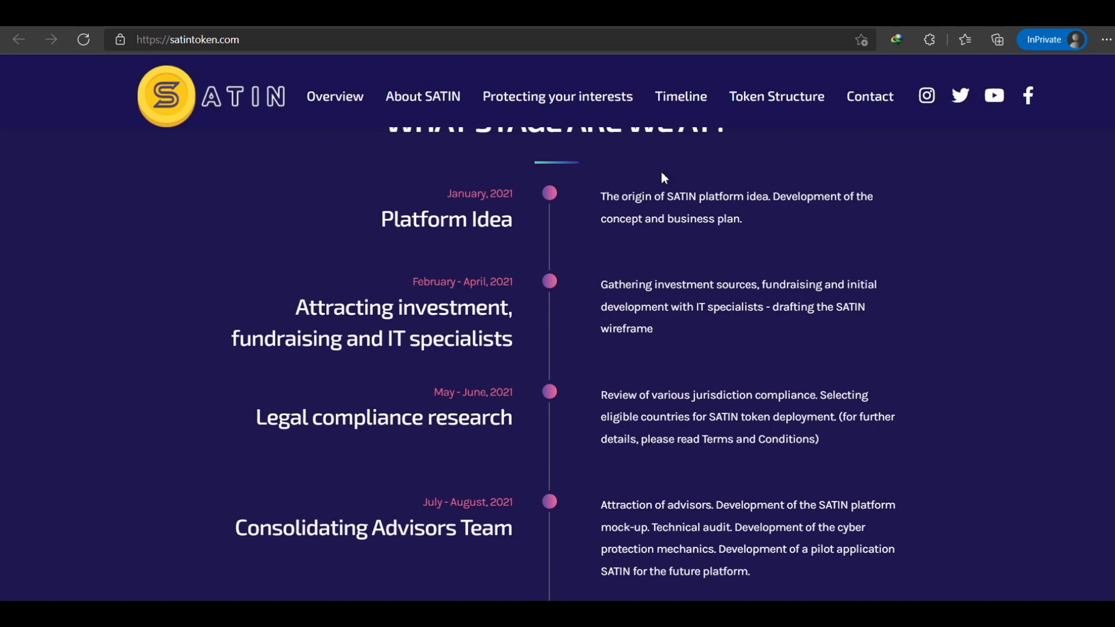
pyautogui.moveTo(415, 411)
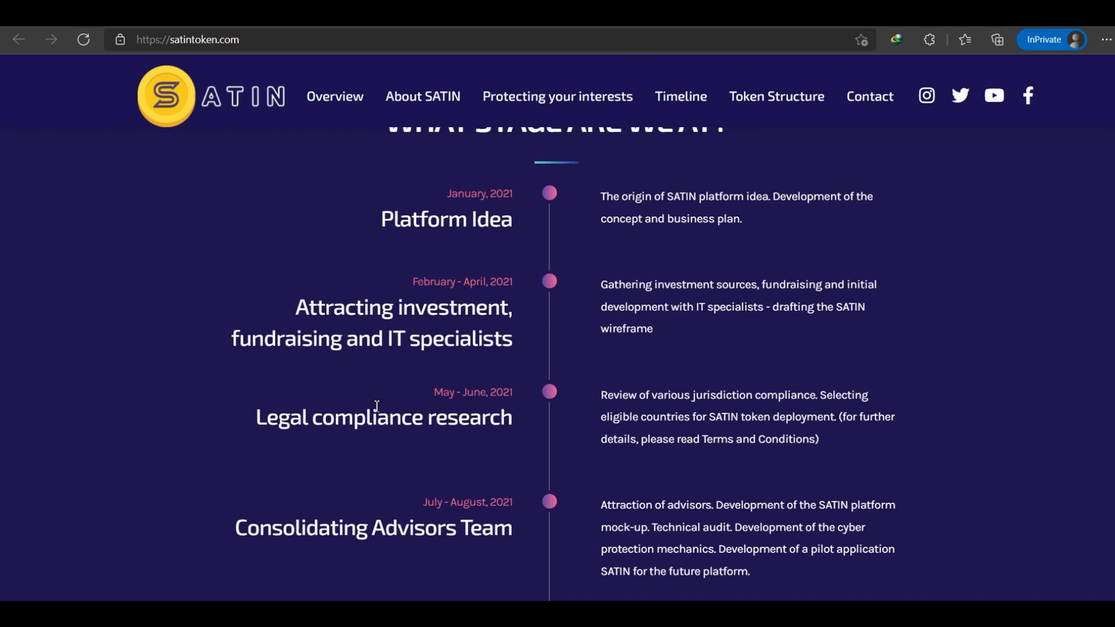
pyautogui.scroll(-3)
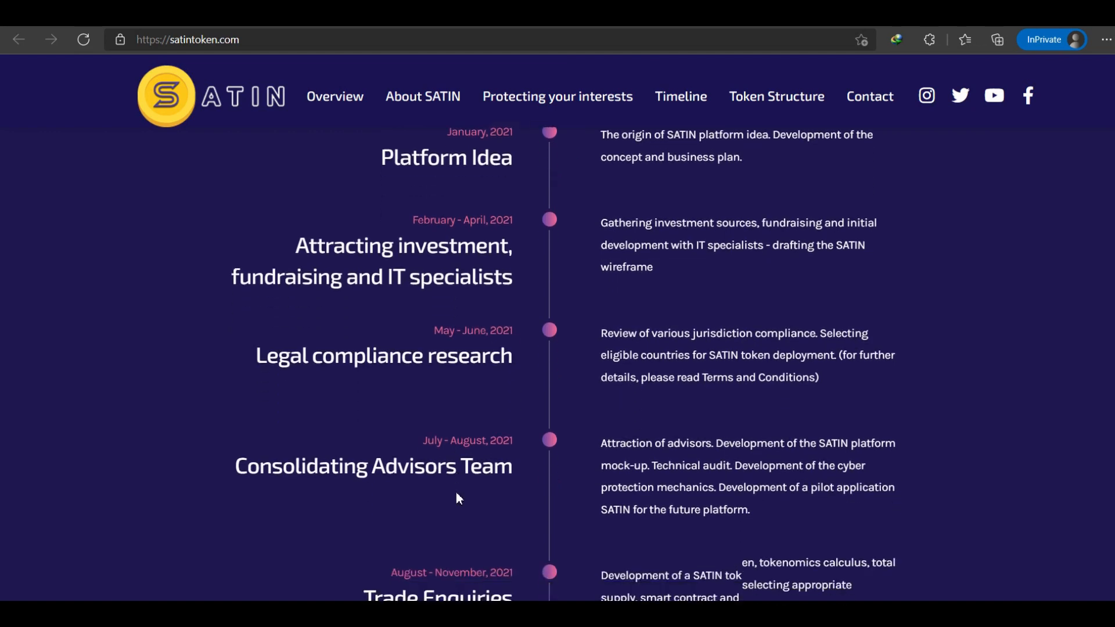
pyautogui.scroll(-3)
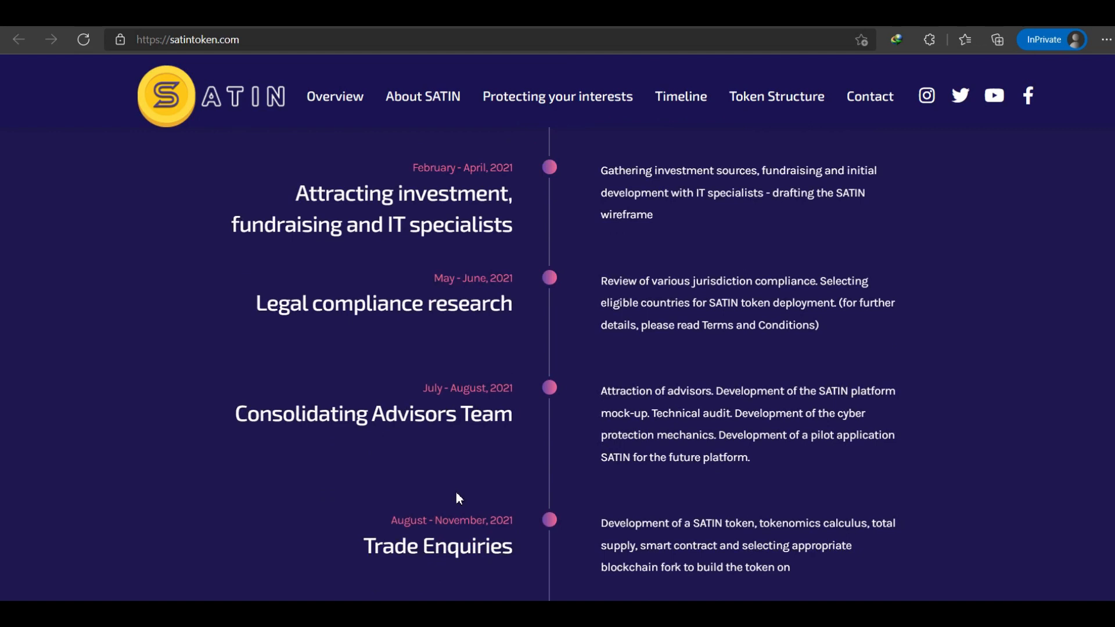
pyautogui.moveTo(398, 492)
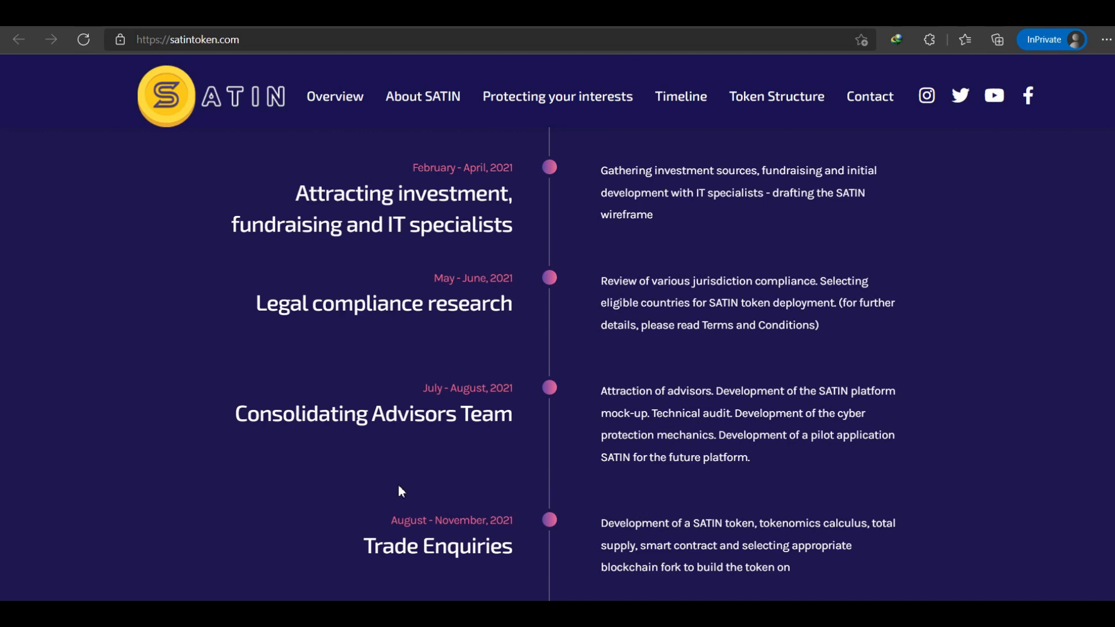
pyautogui.scroll(-3)
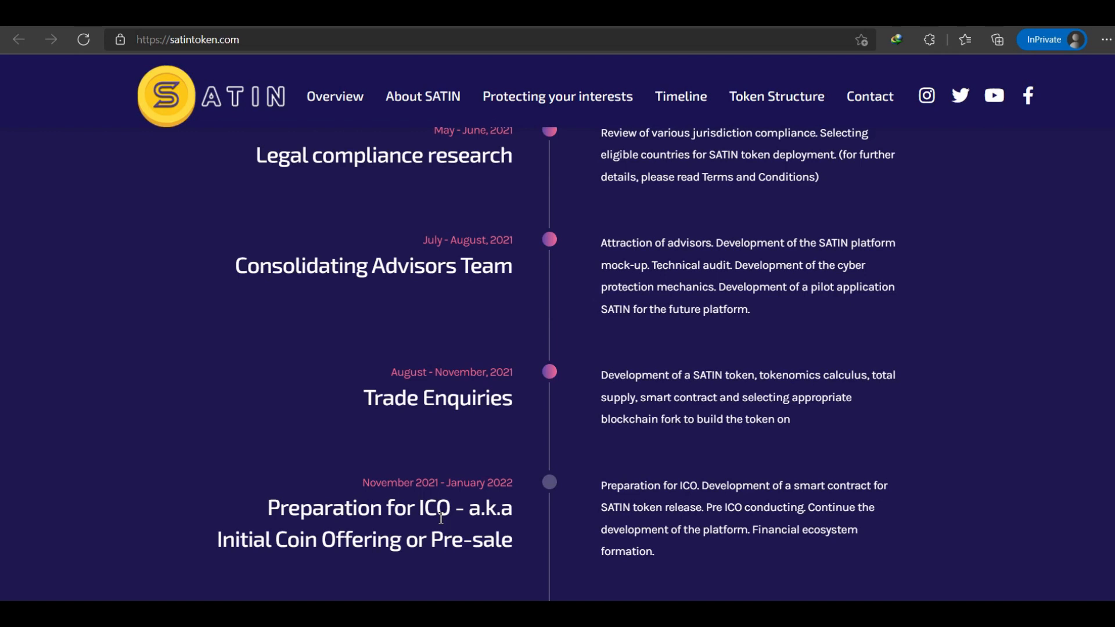
pyautogui.moveTo(427, 457)
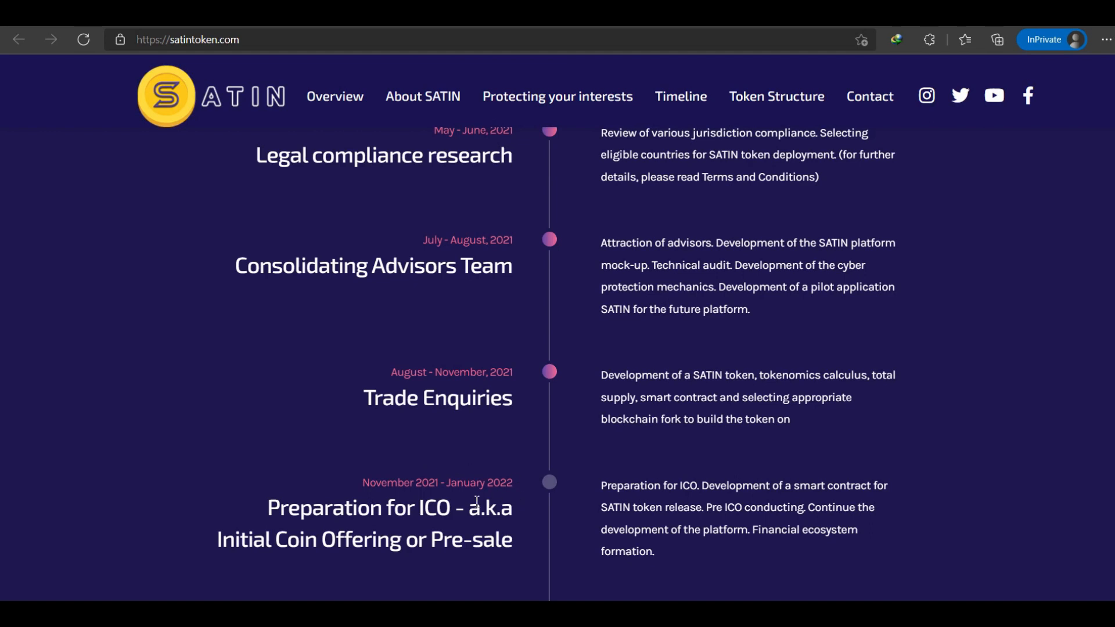
# - Scroll past ICO duration and Binance integration to the April–May 2022 SATIN deploy stage
pyautogui.scroll(-3)
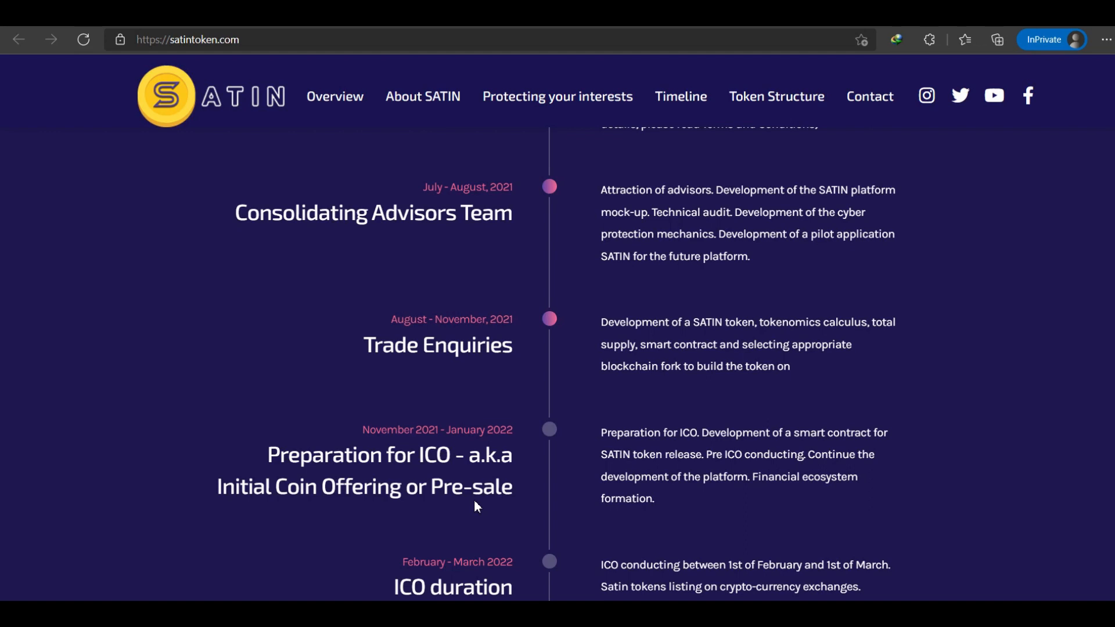
pyautogui.scroll(-3)
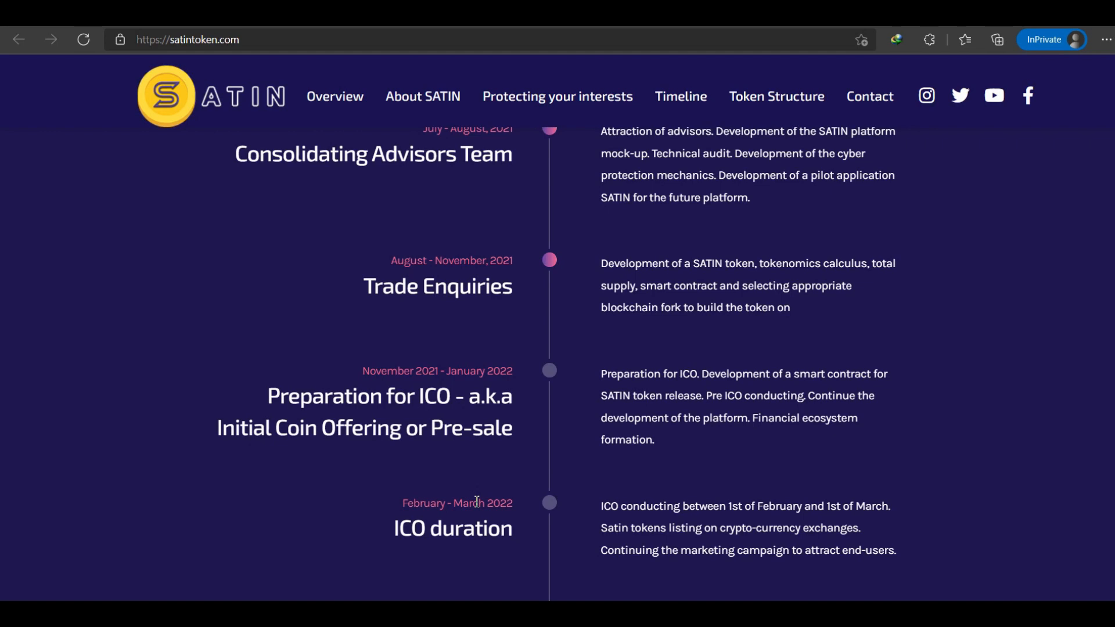
pyautogui.scroll(-3)
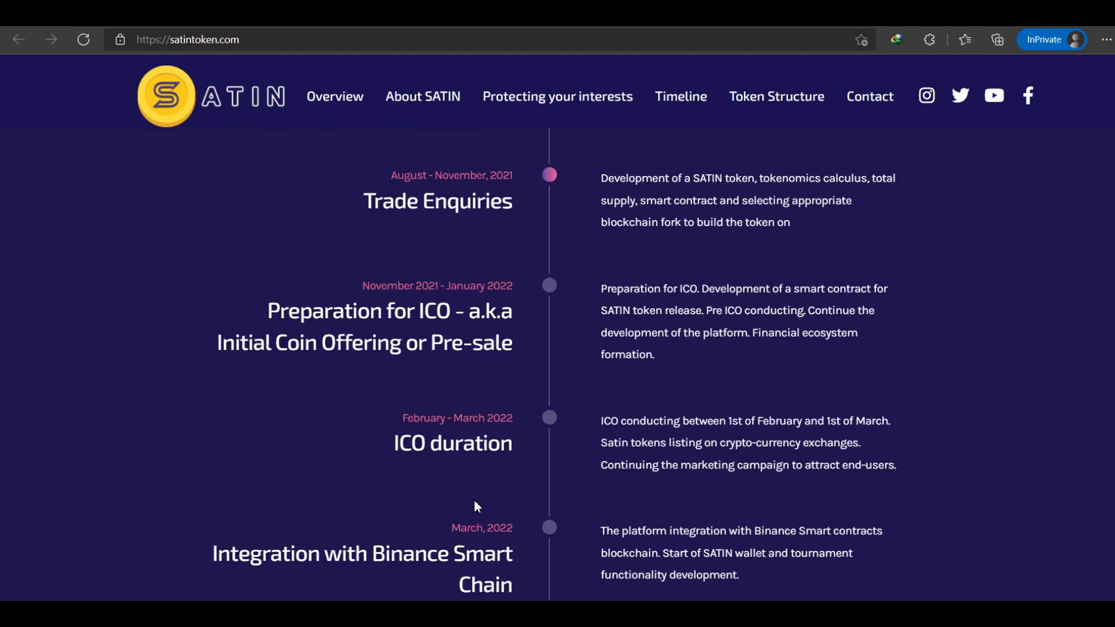
pyautogui.scroll(-3)
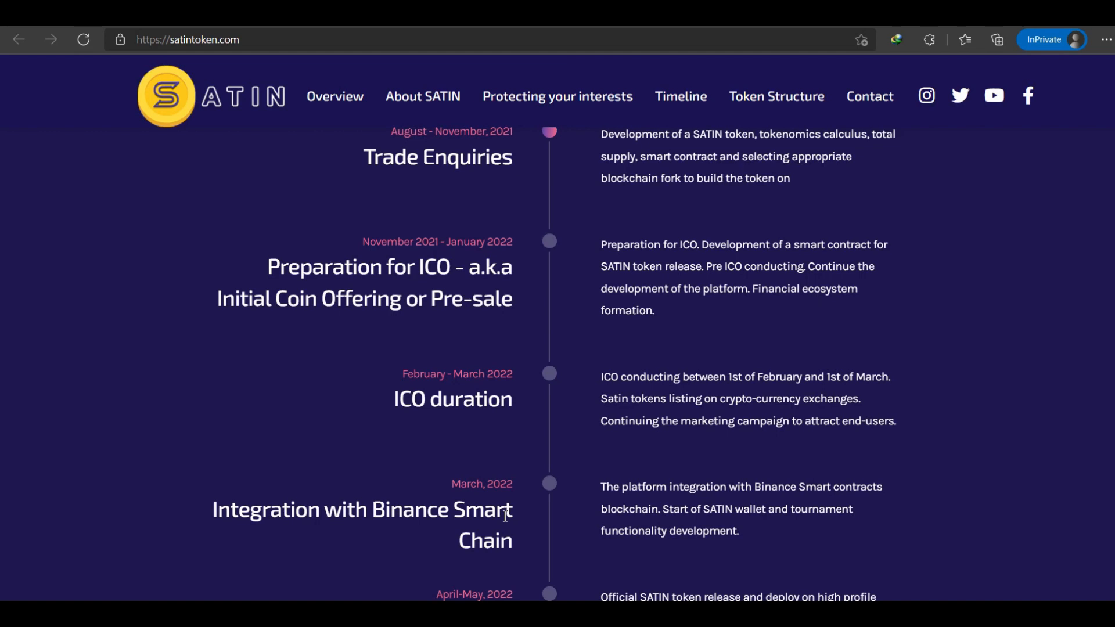
pyautogui.scroll(-3)
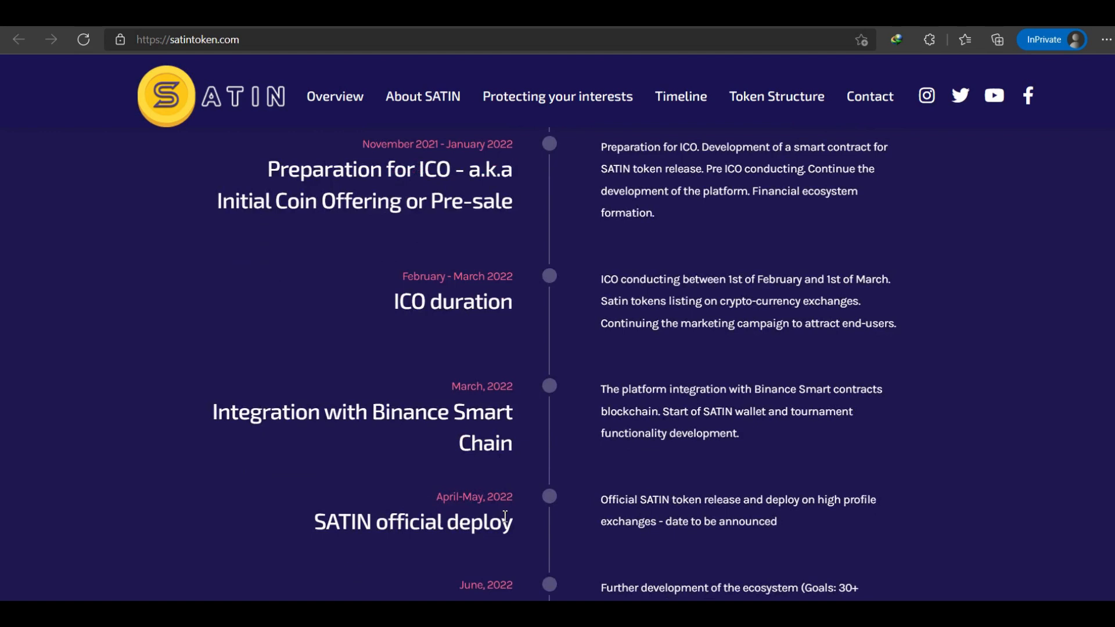
# - Scroll past June partnerships and July–September API growth to the November 2022 retrospective
pyautogui.scroll(-3)
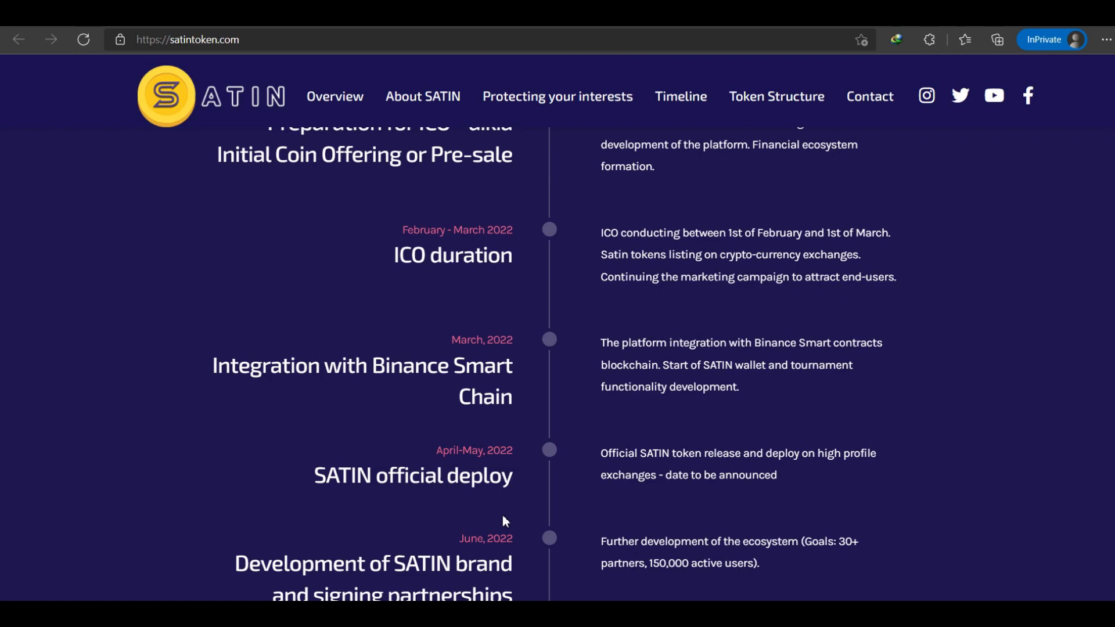
pyautogui.scroll(-3)
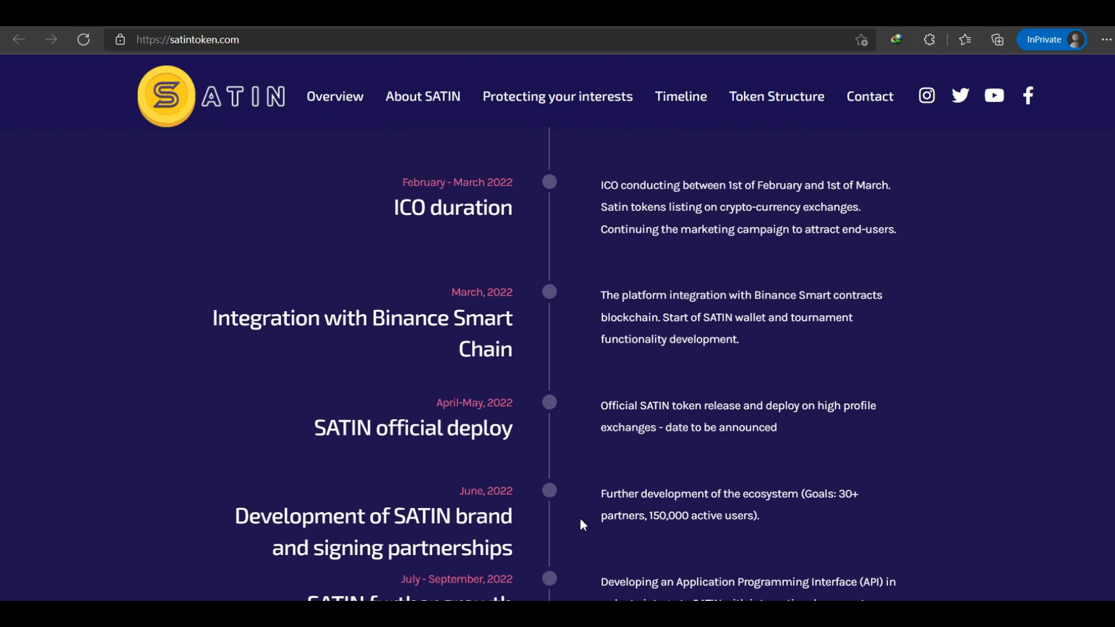
pyautogui.scroll(-3)
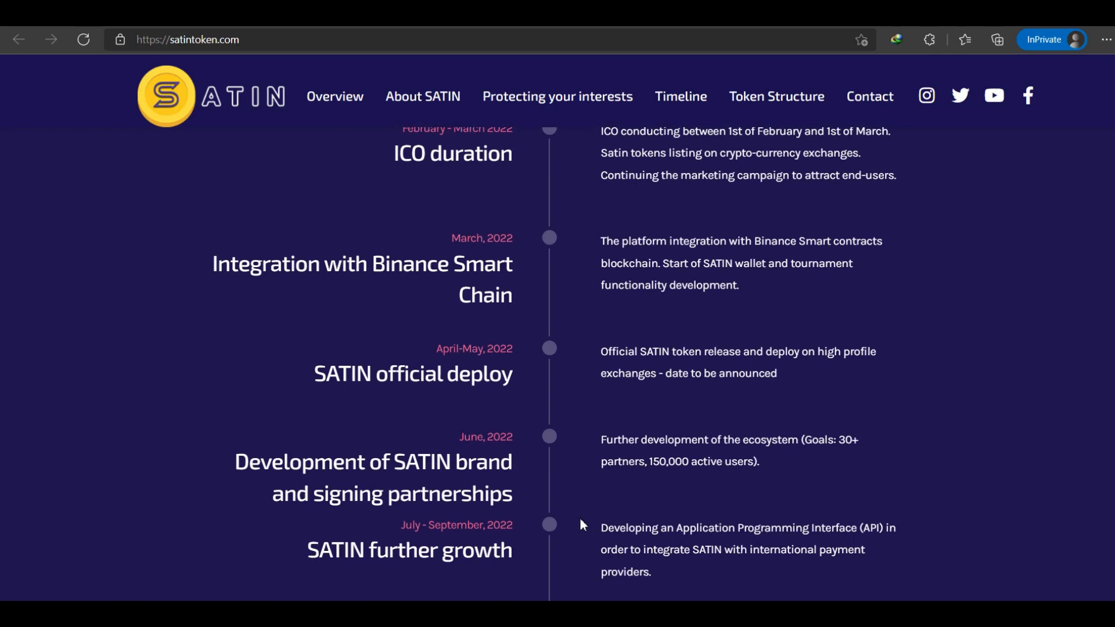
pyautogui.moveTo(604, 452)
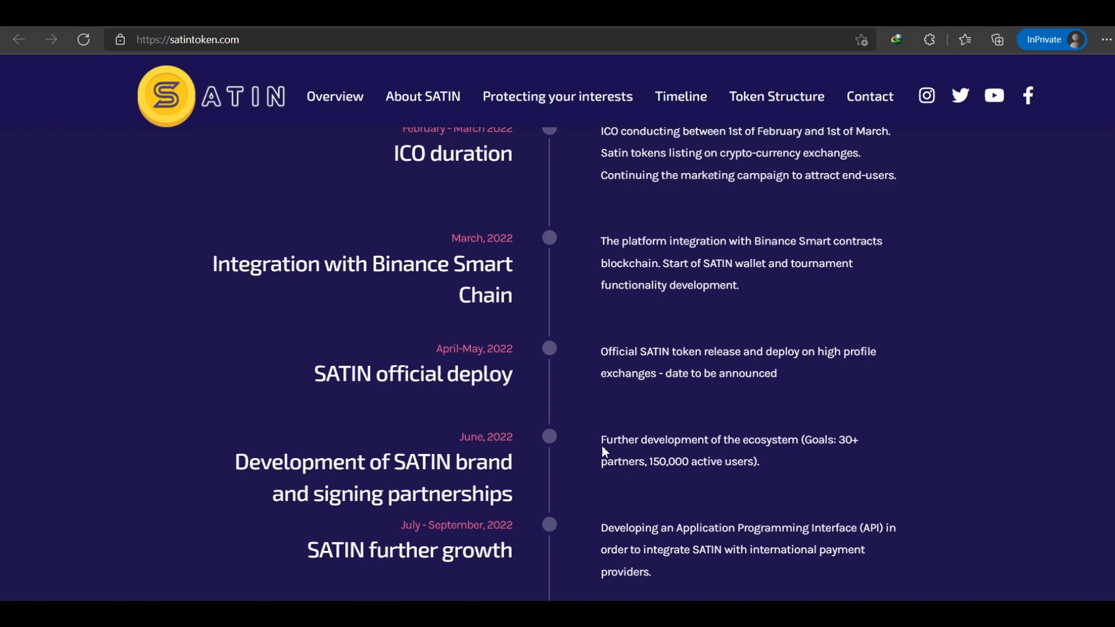
pyautogui.scroll(-3)
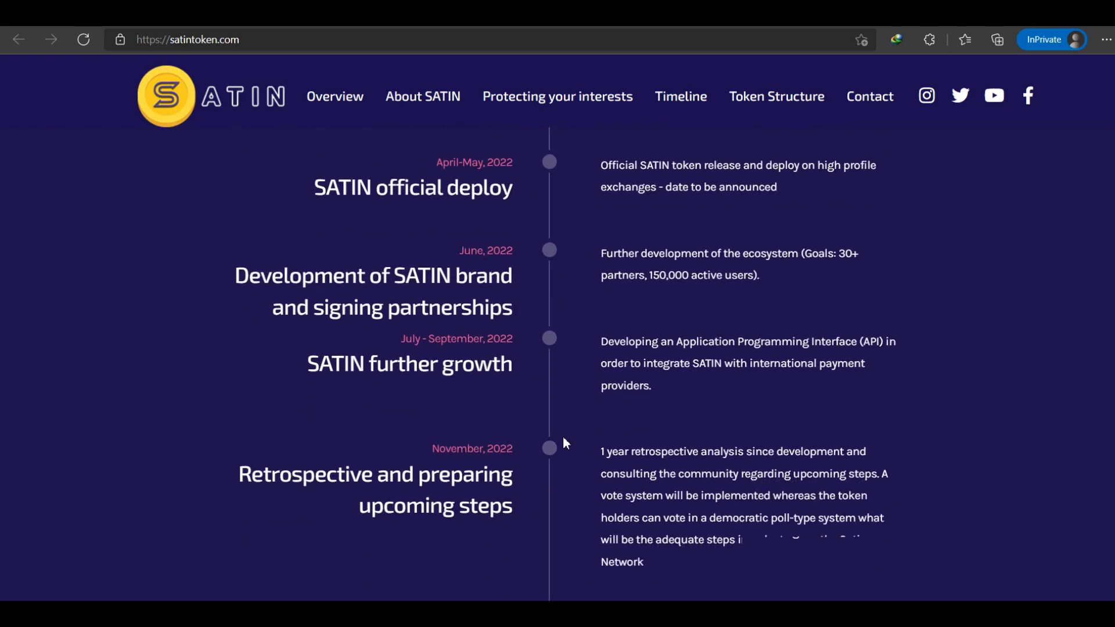
pyautogui.scroll(-3)
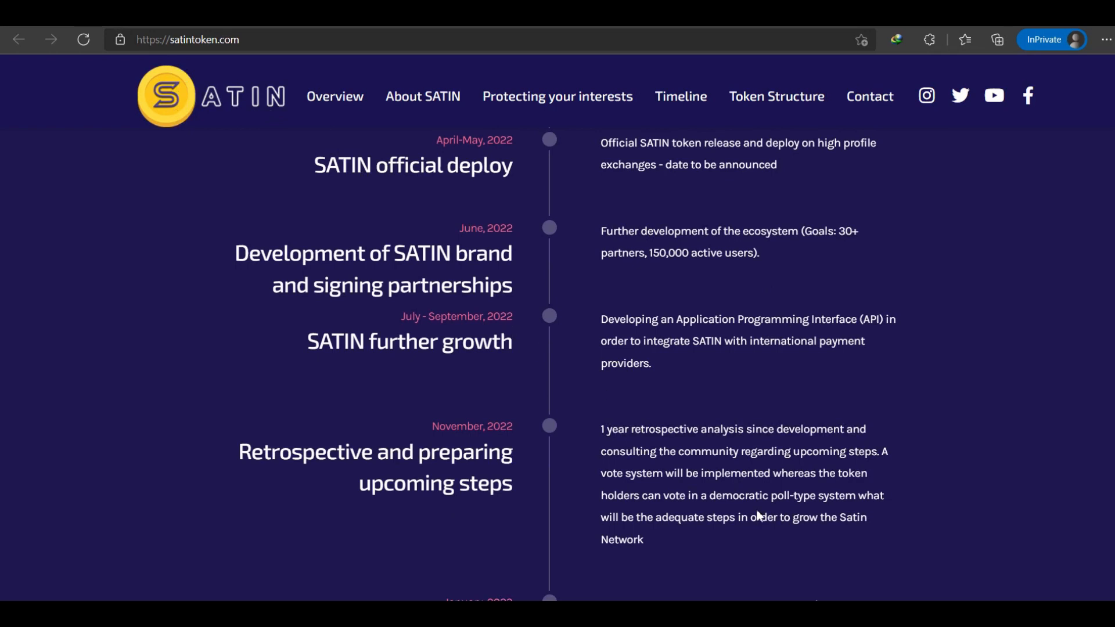
pyautogui.moveTo(982, 594)
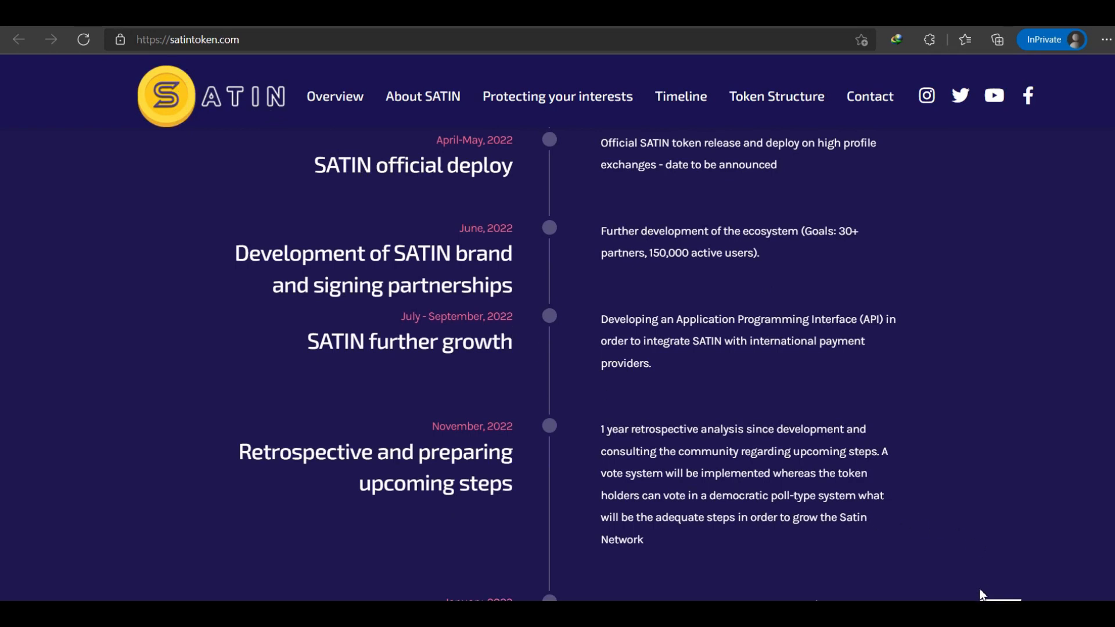